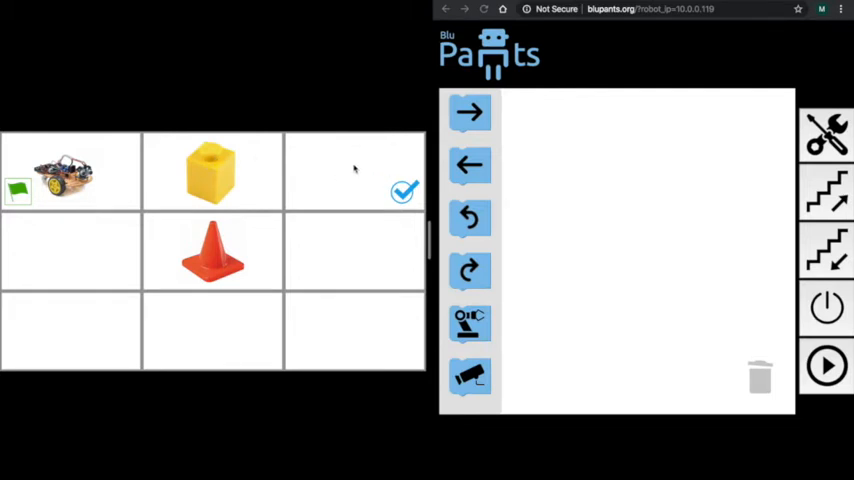
pyautogui.moveTo(352, 160)
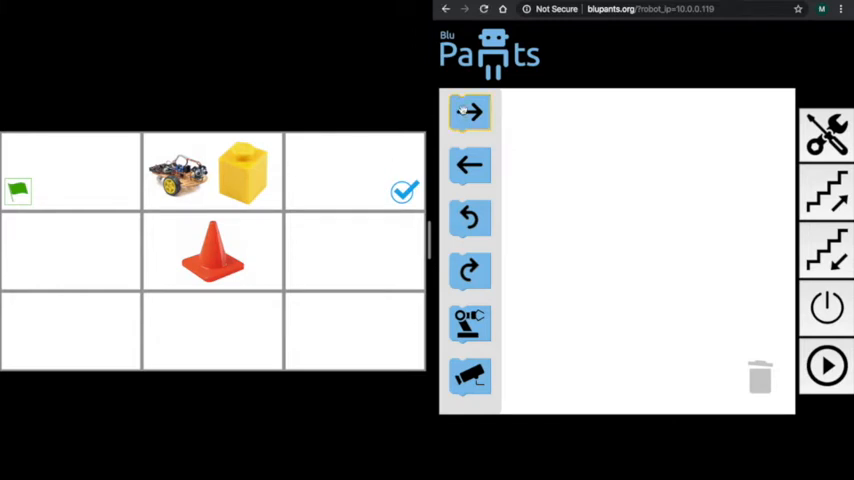
# - Place a forward arrow block as the program's first step, driving the robot to the yellow block
pyautogui.moveTo(470, 112); pyautogui.dragTo(596, 148)
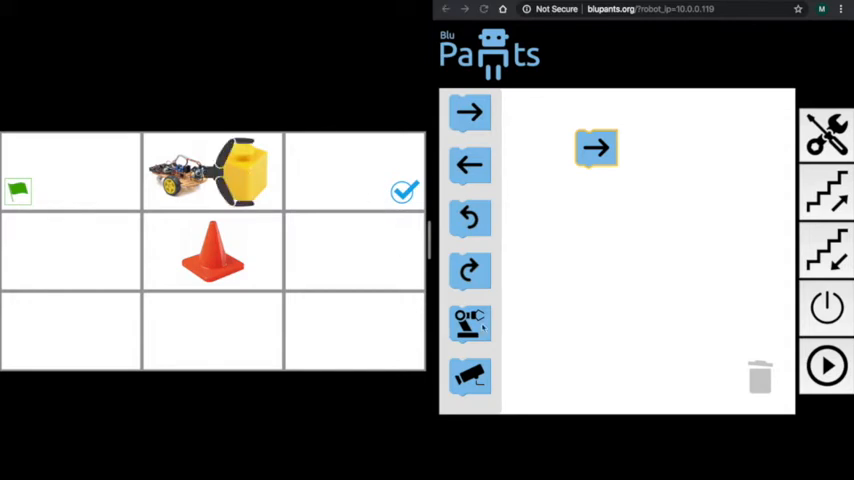
# - Add claw toggle blocks so the program reads forward, grip, forward, grip
pyautogui.moveTo(470, 322); pyautogui.dragTo(597, 180)
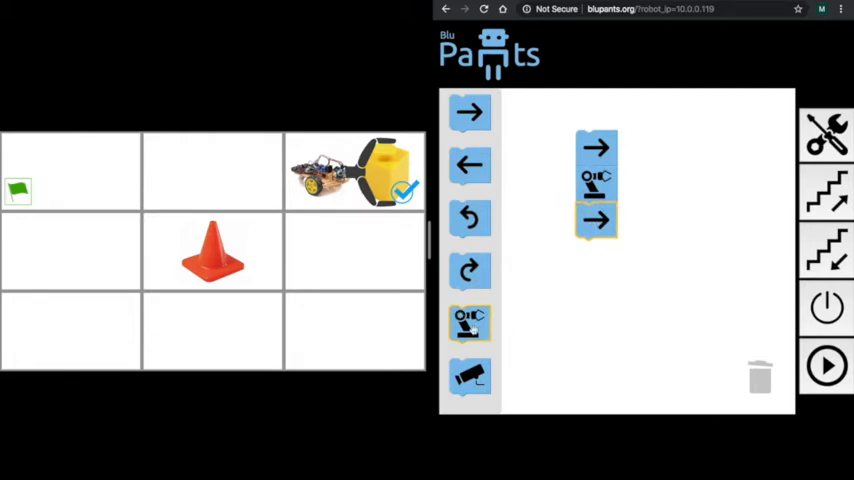
pyautogui.click(469, 322)
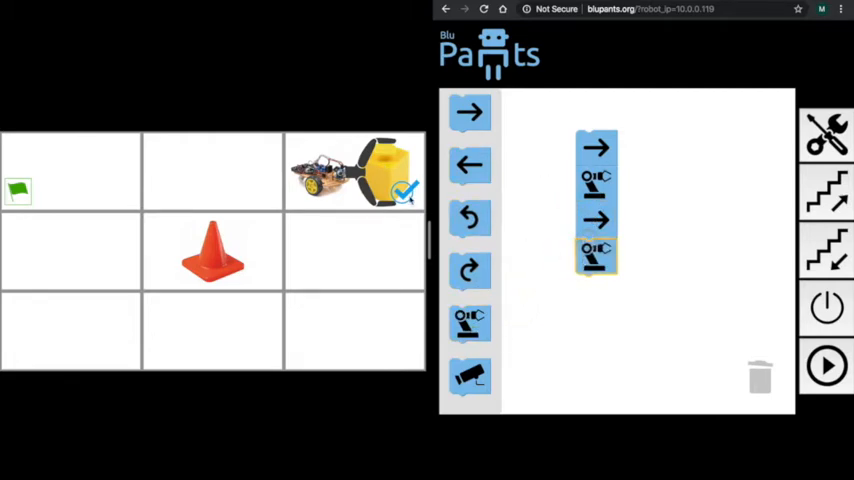